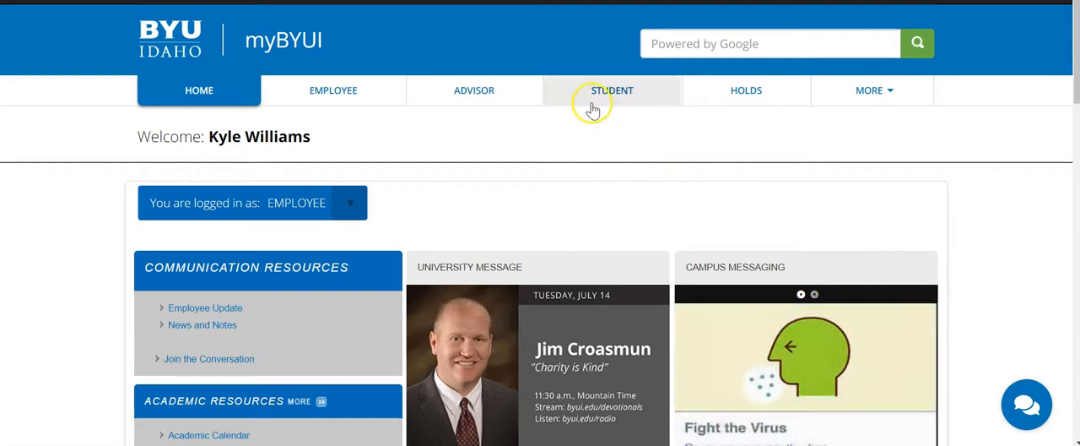
Go to the Student section and reach the Transcript Request page from the sidebar.
{"action": "left_click", "coordinate": [613, 91]}
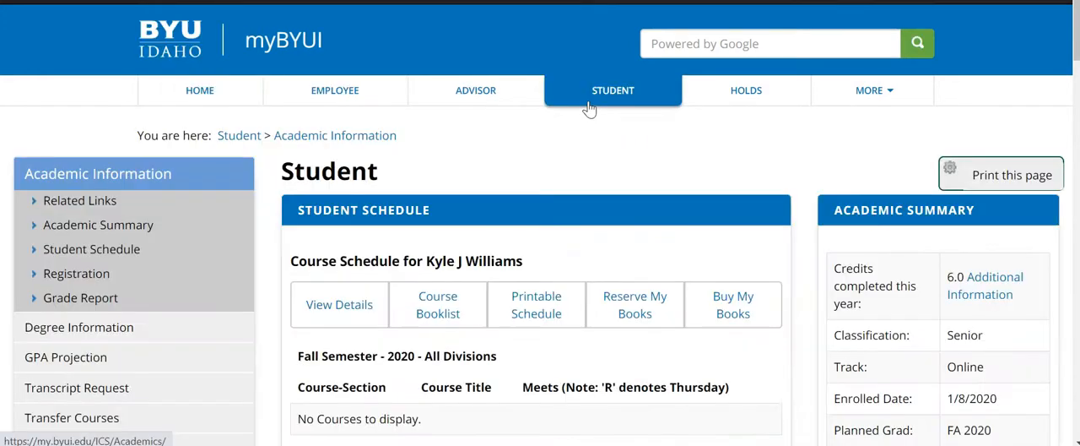
{"action": "scroll", "scroll_direction": "down", "scroll_amount": 3}
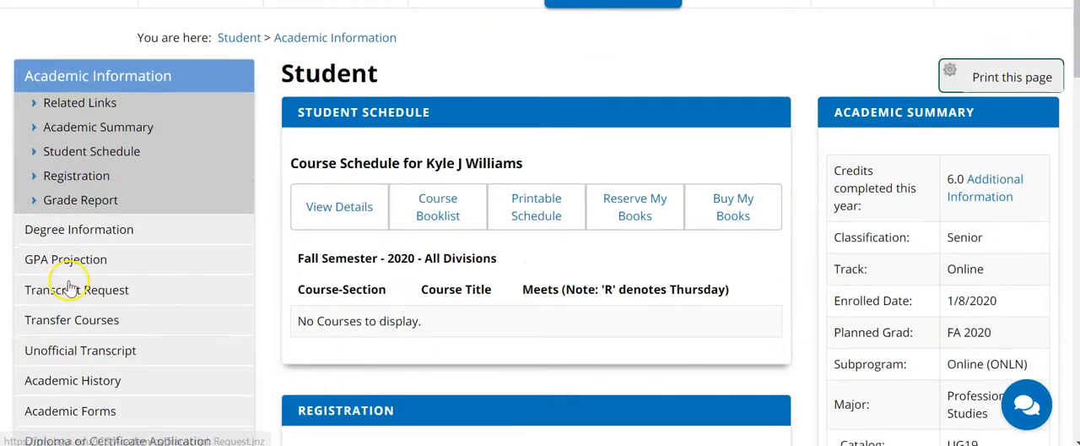
{"action": "left_click", "coordinate": [75, 291]}
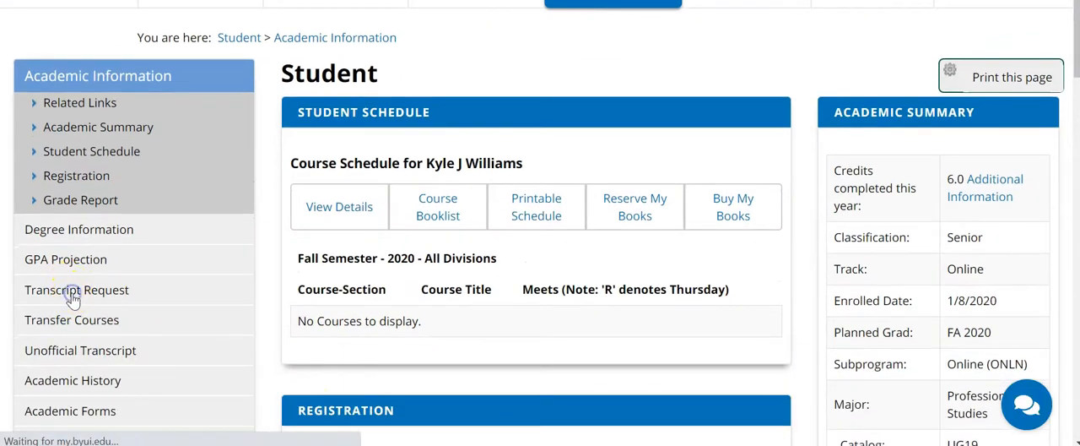
{"action": "left_click", "coordinate": [76, 291]}
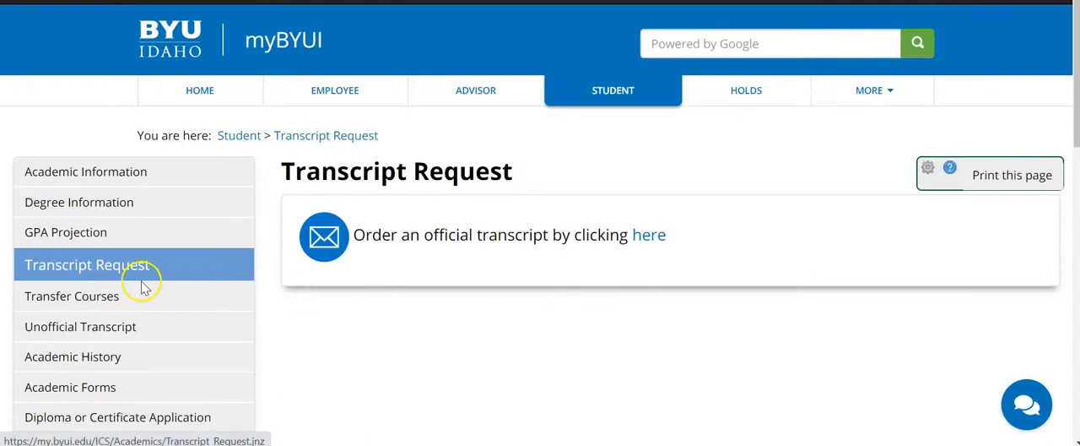
{"action": "mouse_move", "coordinate": [158, 304]}
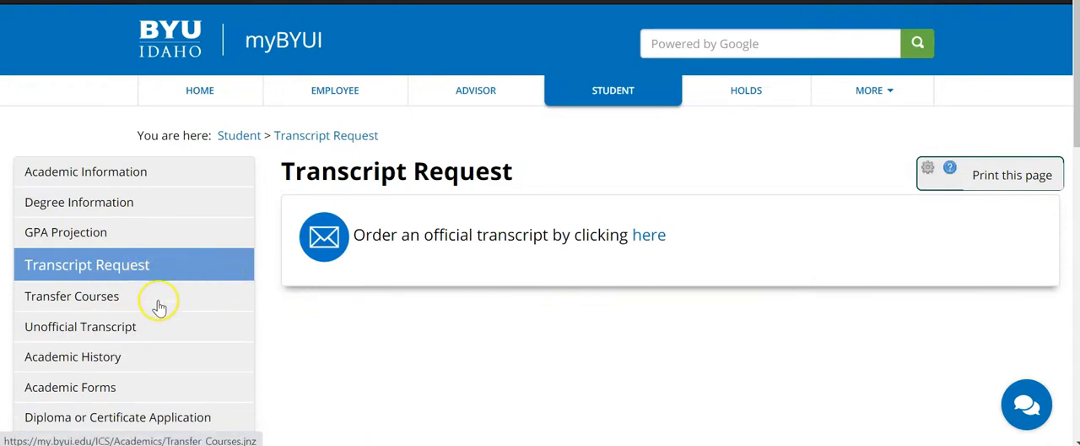
{"action": "mouse_move", "coordinate": [156, 331]}
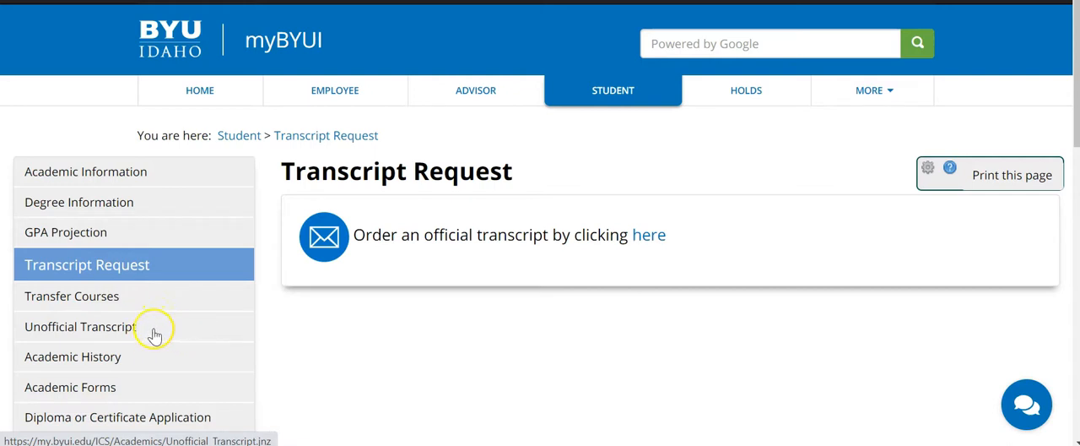
{"action": "mouse_move", "coordinate": [194, 331]}
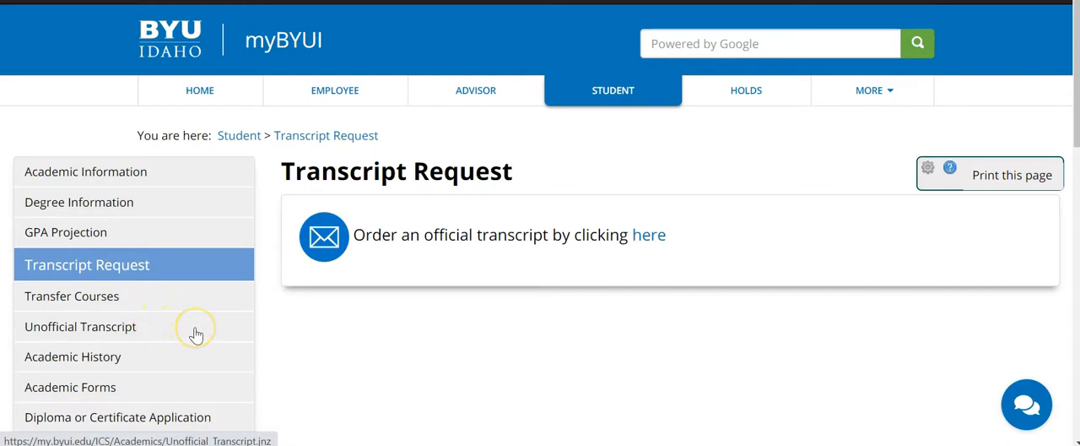
{"action": "mouse_move", "coordinate": [196, 335]}
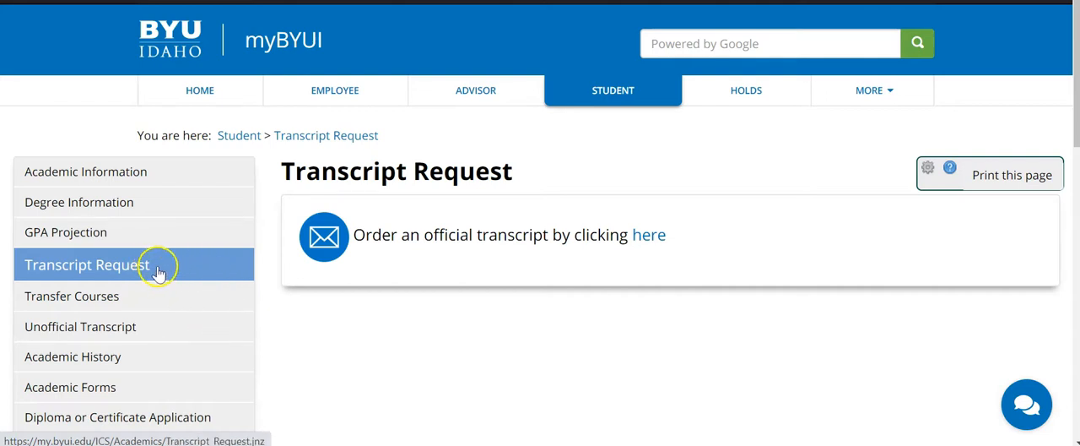
{"action": "mouse_move", "coordinate": [162, 327]}
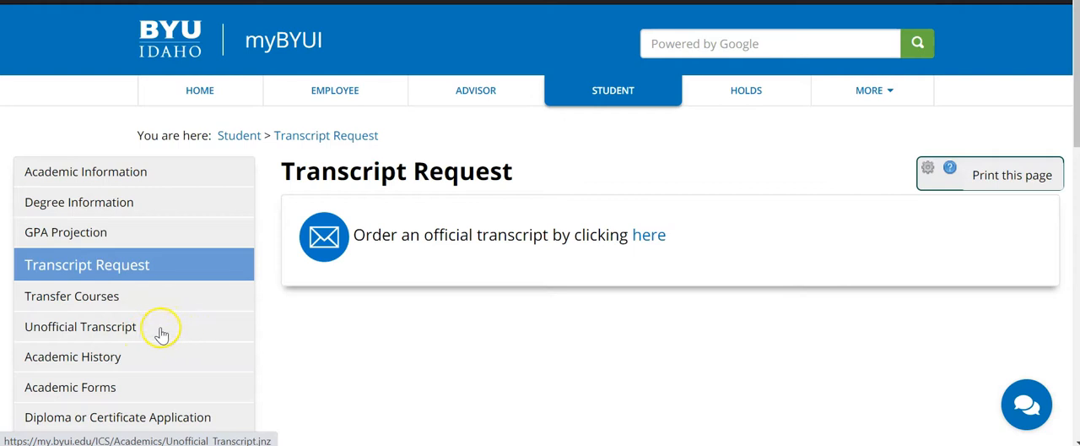
{"action": "mouse_move", "coordinate": [184, 264]}
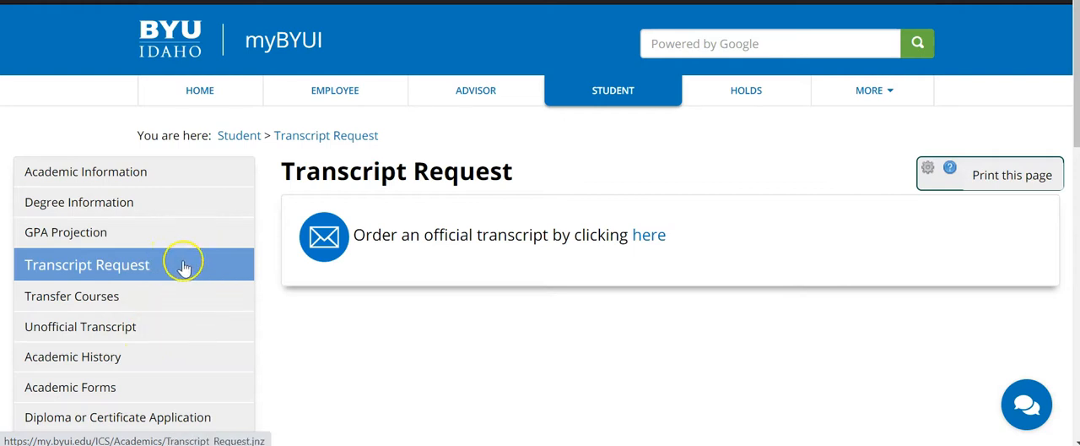
{"action": "mouse_move", "coordinate": [179, 266]}
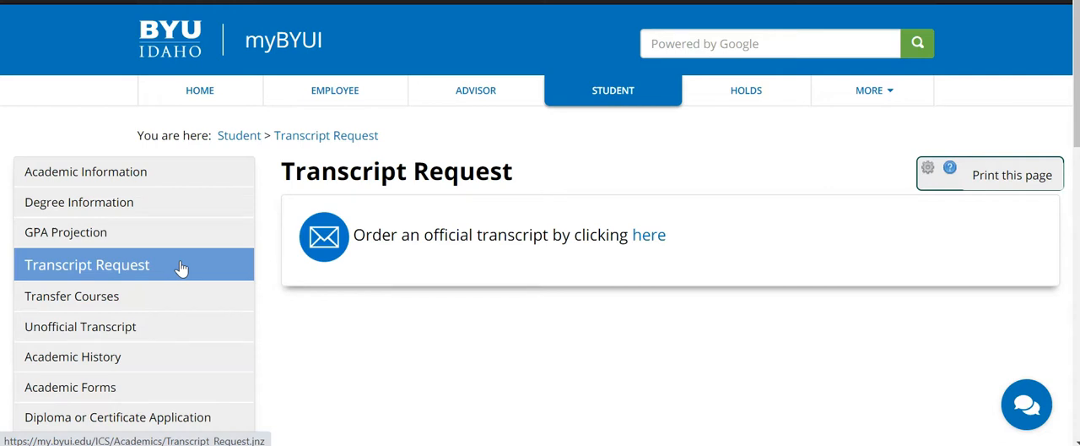
{"action": "mouse_move", "coordinate": [188, 266]}
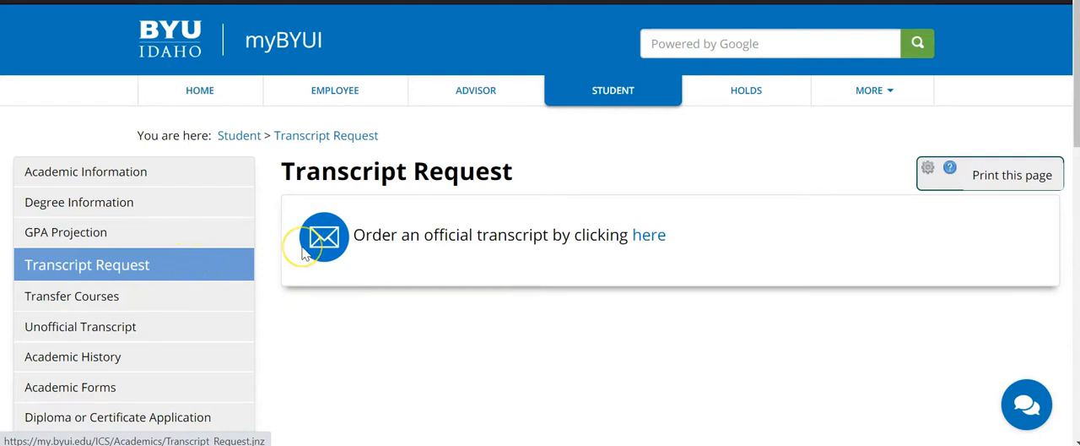
{"action": "mouse_move", "coordinate": [493, 262]}
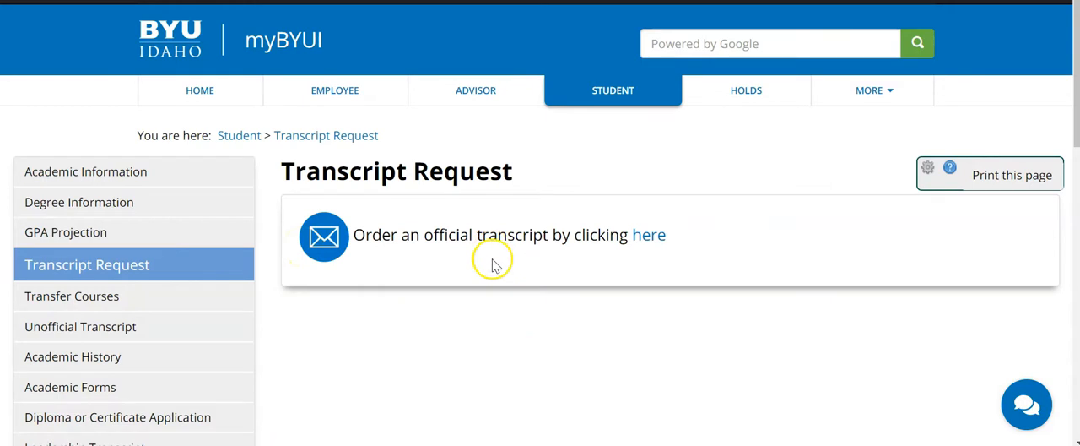
Start a new official transcript order on the BYU-Idaho site via the 'here' link.
{"action": "left_click", "coordinate": [648, 235]}
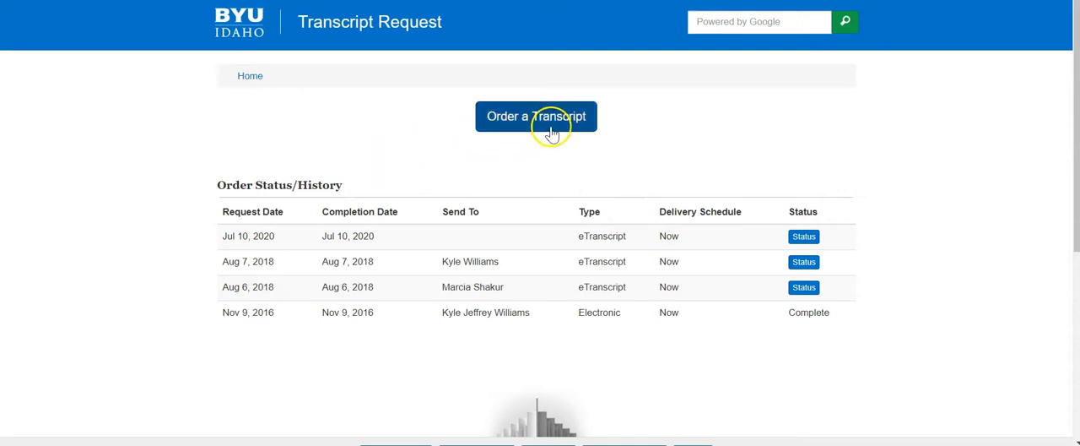
{"action": "left_click", "coordinate": [537, 115]}
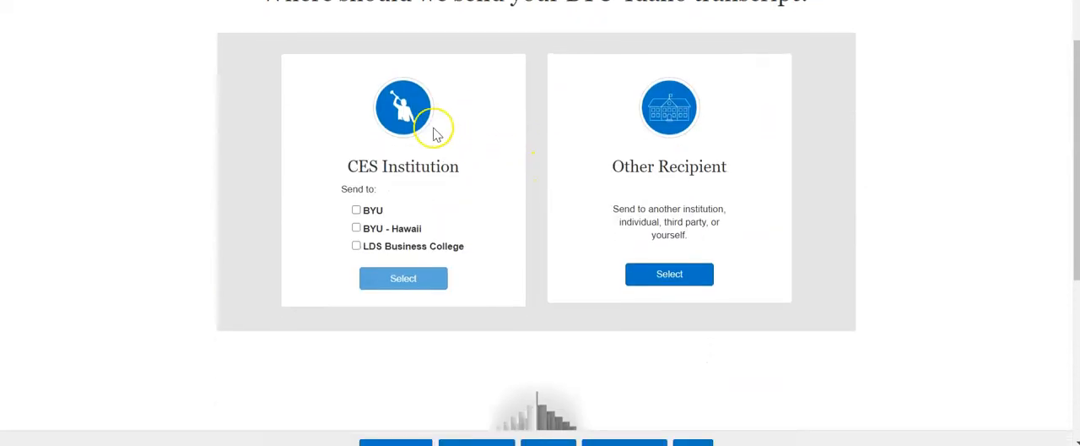
{"action": "mouse_move", "coordinate": [356, 137]}
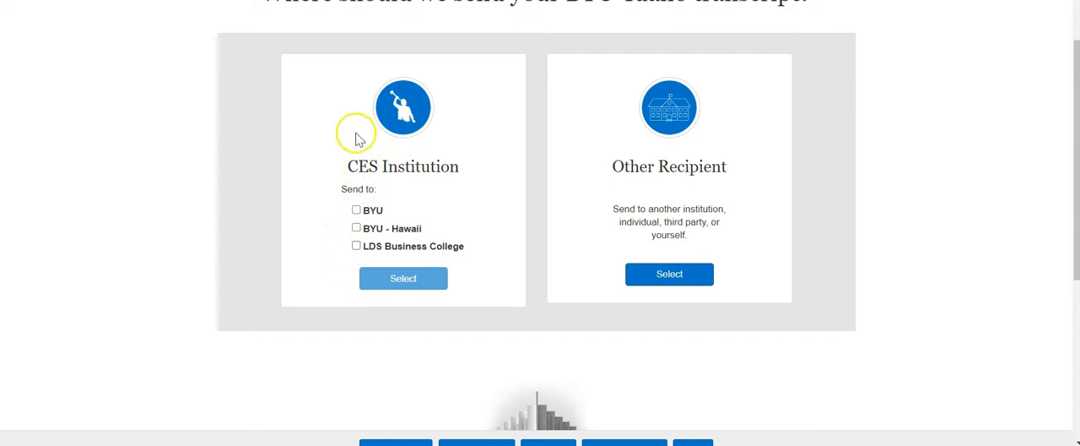
{"action": "mouse_move", "coordinate": [348, 187]}
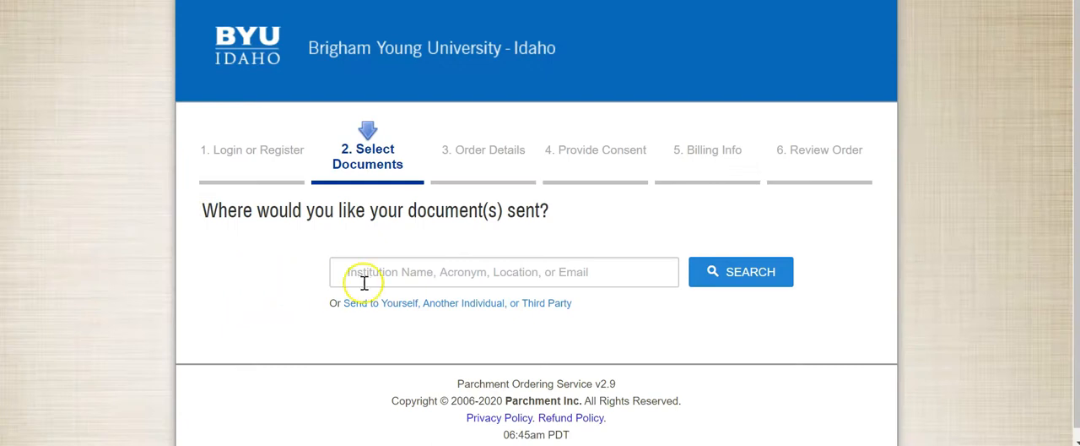
Search 'Western Governors University' and select the Salt Lake City, UT campus as destination.
{"action": "type", "text": "Western Governors University"}
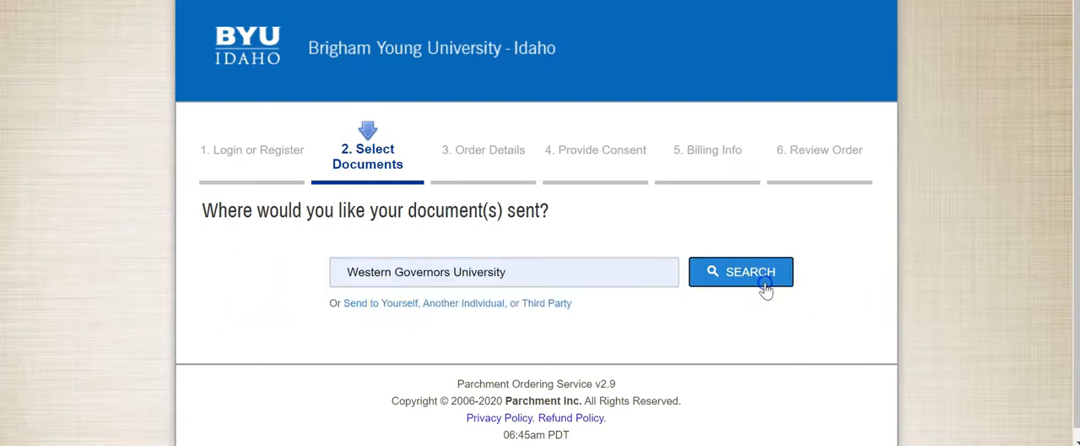
{"action": "left_click", "coordinate": [740, 270]}
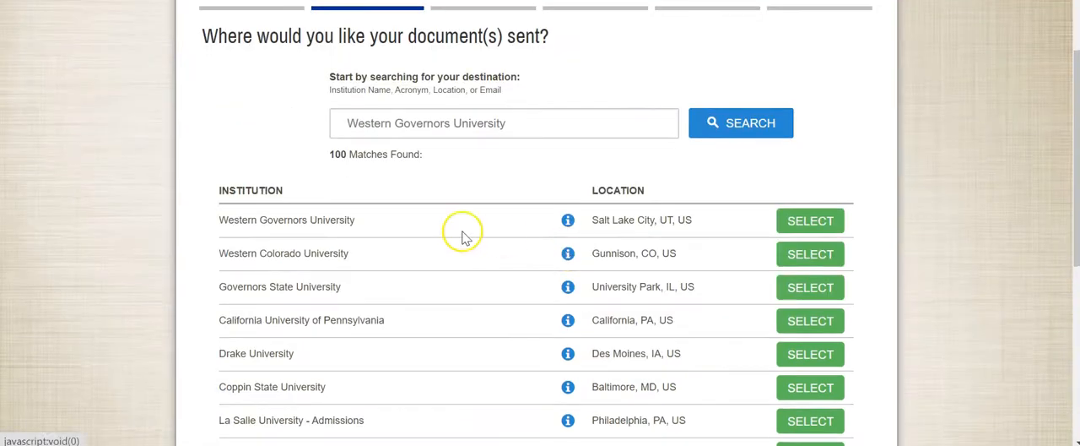
{"action": "mouse_move", "coordinate": [810, 219]}
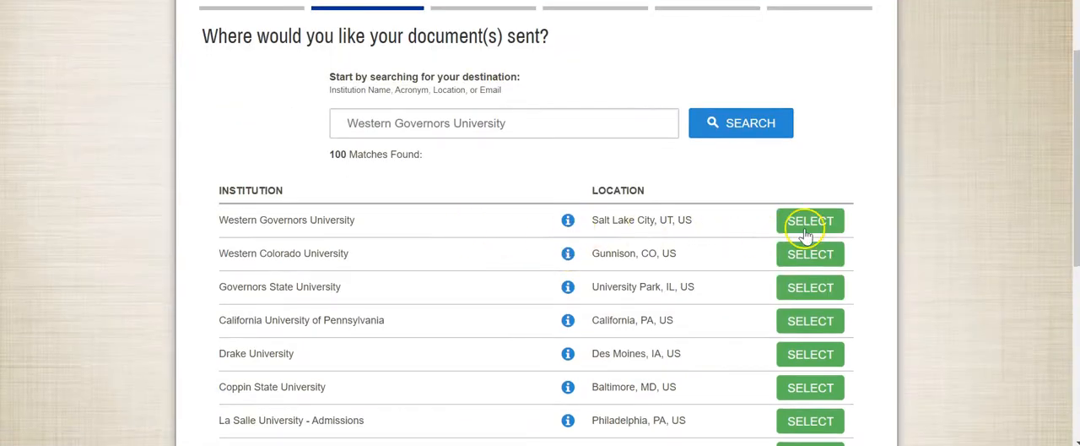
{"action": "left_click", "coordinate": [811, 219]}
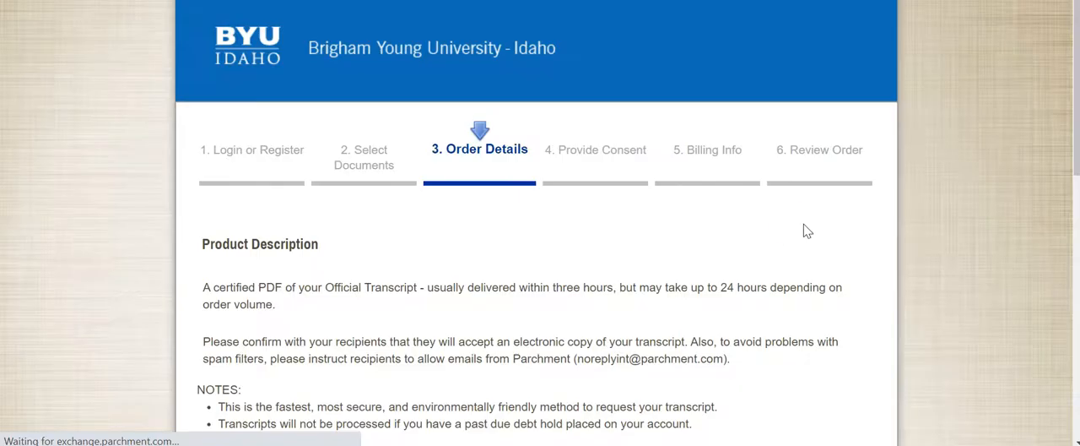
Set the purpose for request to Employment and add the eTranscript to the cart.
{"action": "scroll", "scroll_direction": "down", "scroll_amount": 3}
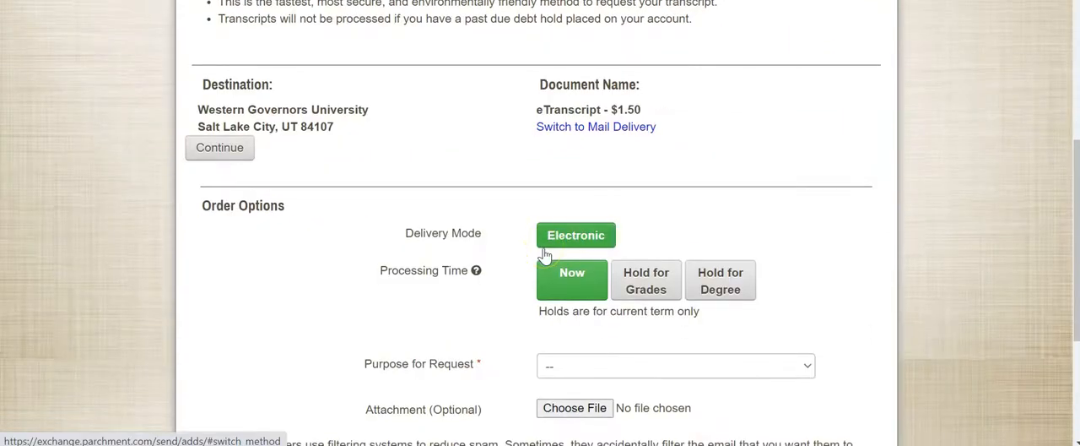
{"action": "mouse_move", "coordinate": [530, 260]}
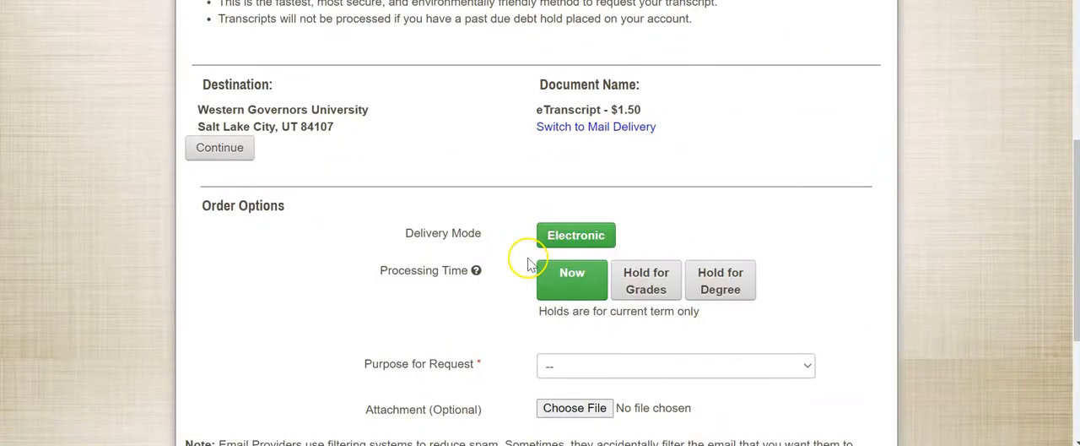
{"action": "left_click", "coordinate": [675, 365]}
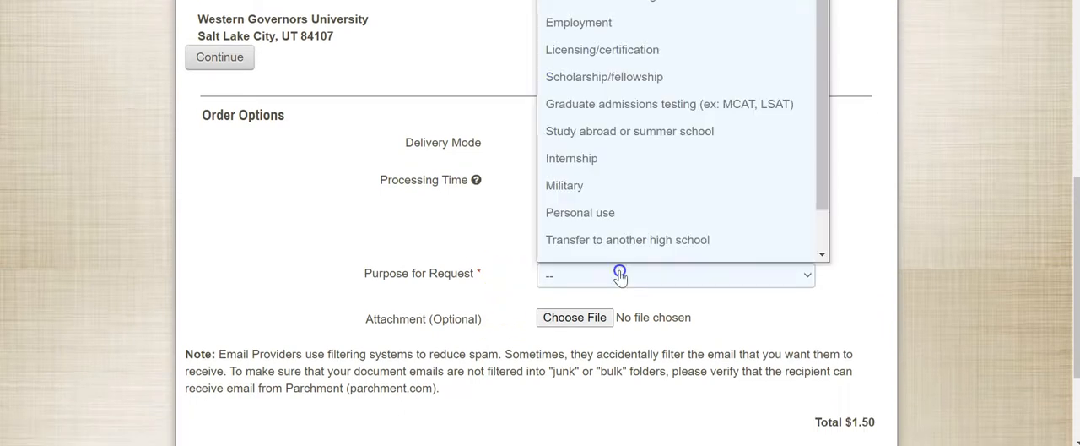
{"action": "left_click", "coordinate": [578, 23]}
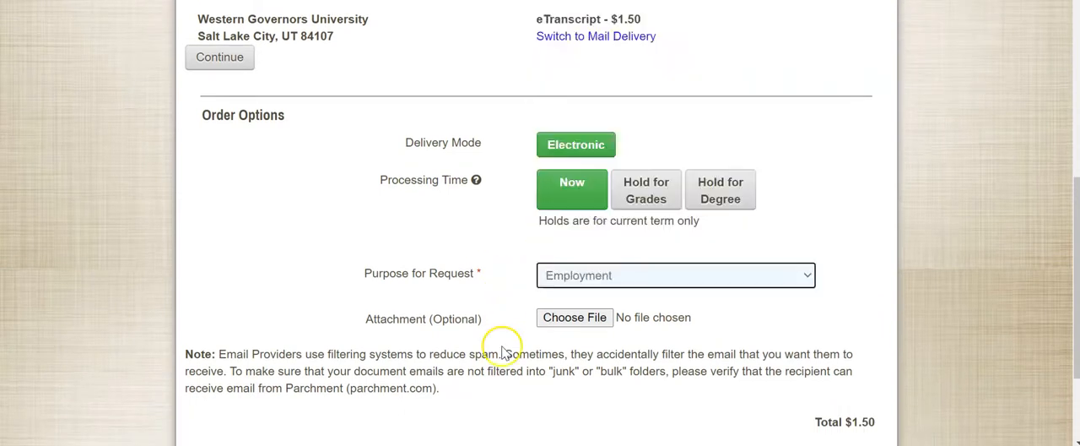
{"action": "scroll", "scroll_direction": "down", "scroll_amount": 3}
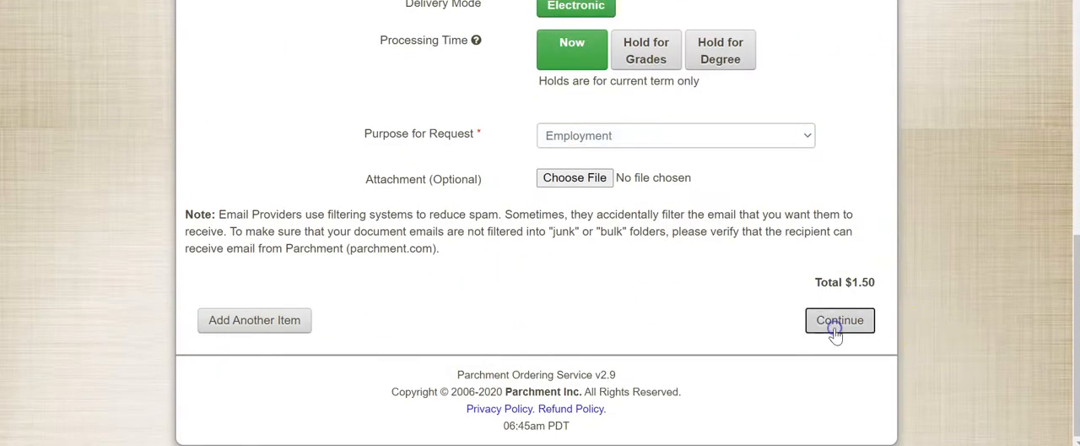
{"action": "left_click", "coordinate": [840, 321]}
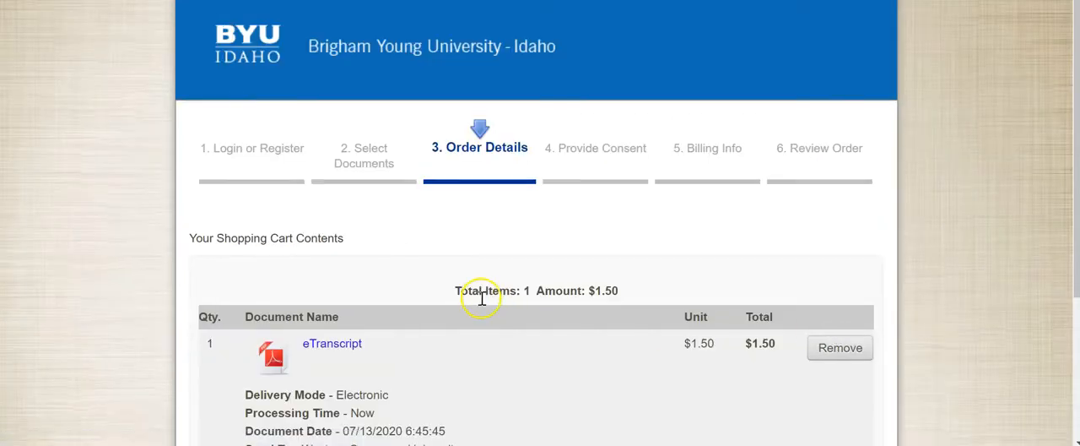
Check out the cart holding the $1.50 eTranscript for Western Governors University.
{"action": "scroll", "scroll_direction": "down", "scroll_amount": 3}
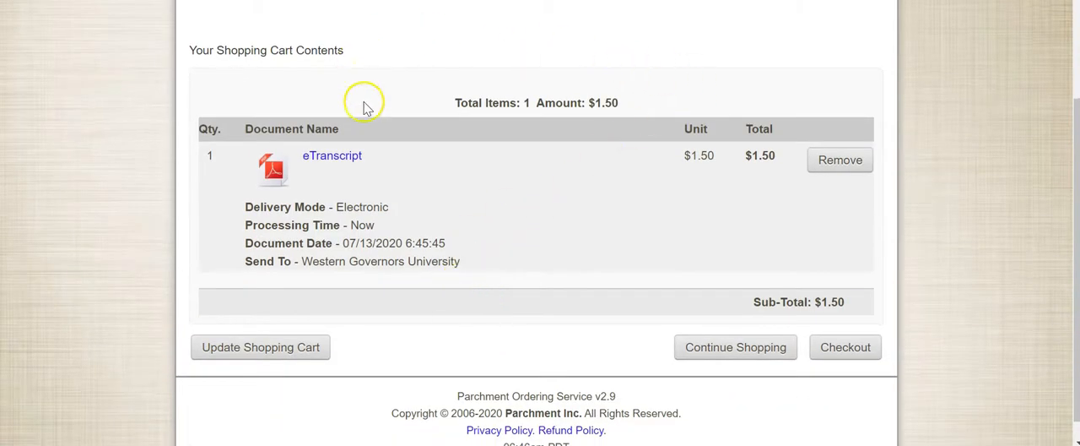
{"action": "mouse_move", "coordinate": [579, 266]}
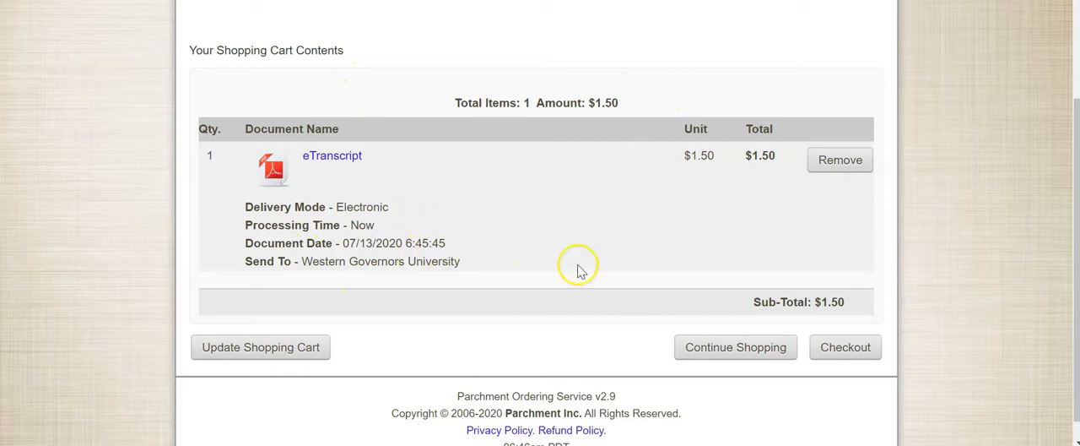
{"action": "mouse_move", "coordinate": [783, 255]}
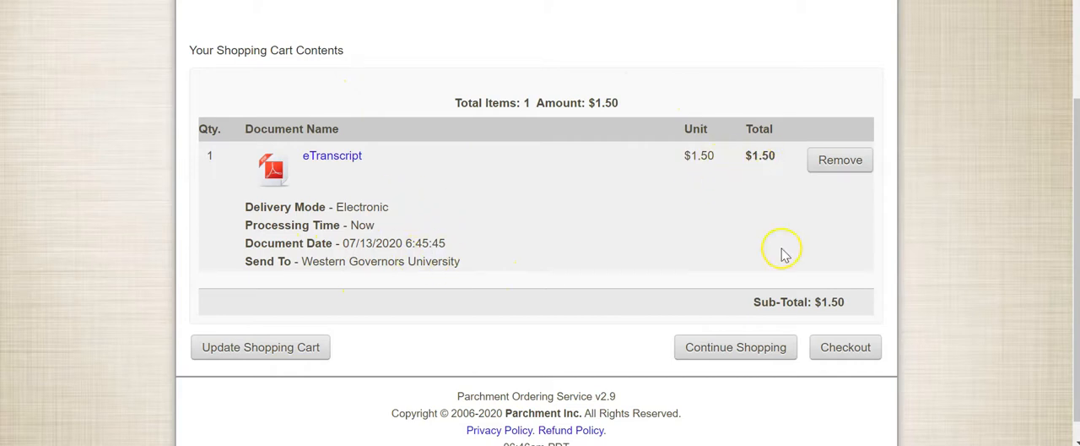
{"action": "left_click", "coordinate": [844, 347]}
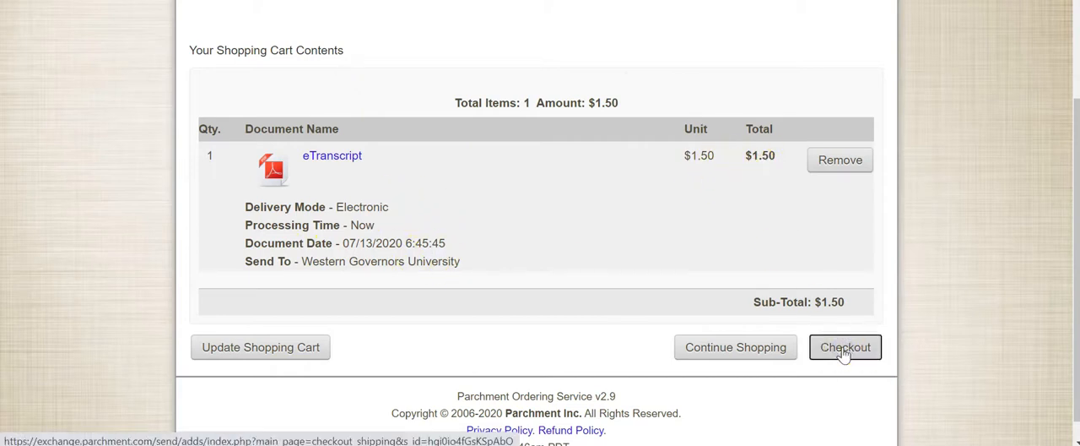
{"action": "left_click", "coordinate": [844, 347]}
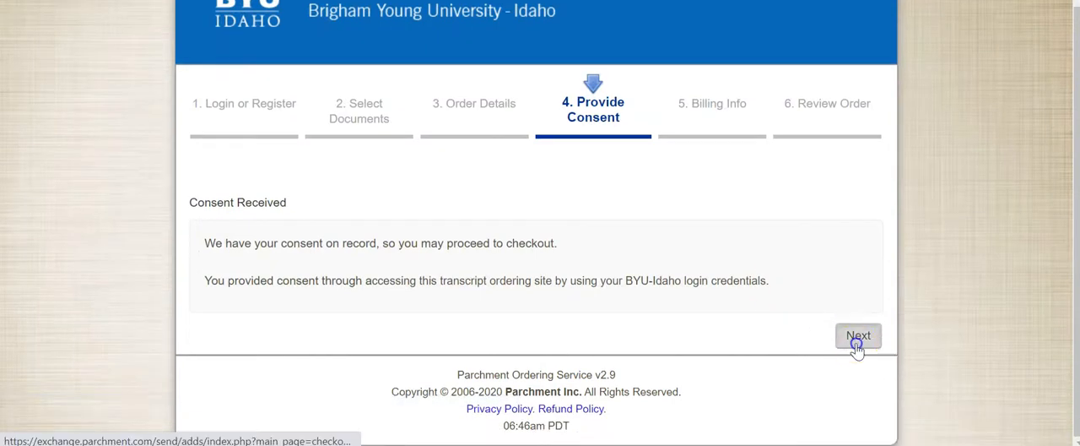
Advance past Provide Consent and look over the Review Order details before confirming.
{"action": "left_click", "coordinate": [858, 334]}
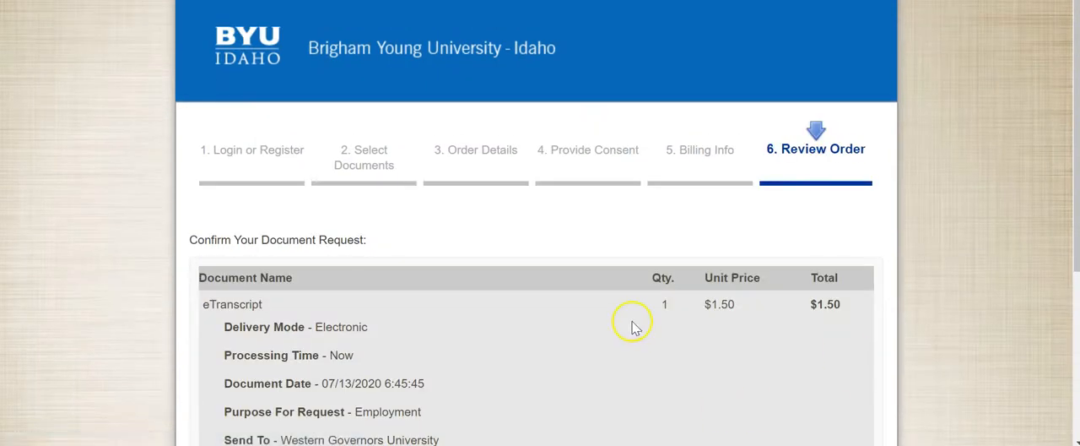
{"action": "scroll", "scroll_direction": "down", "scroll_amount": 3}
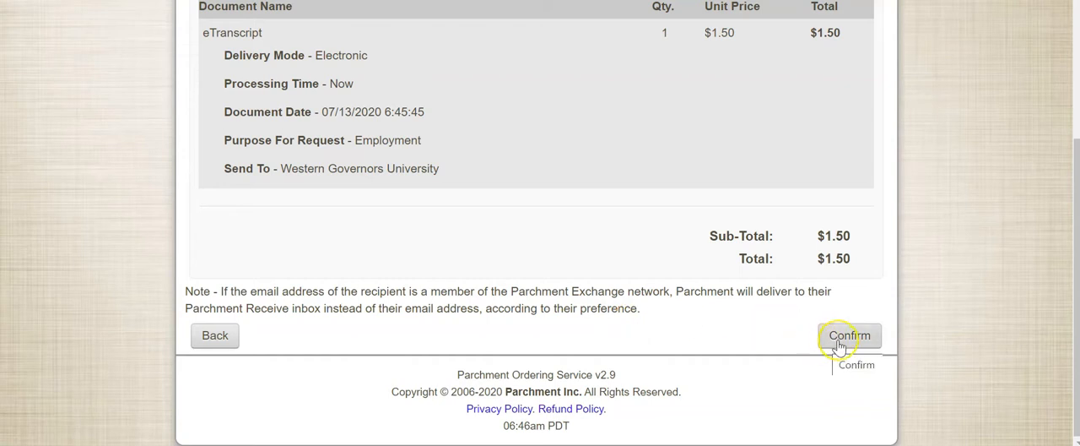
{"action": "mouse_move", "coordinate": [530, 116]}
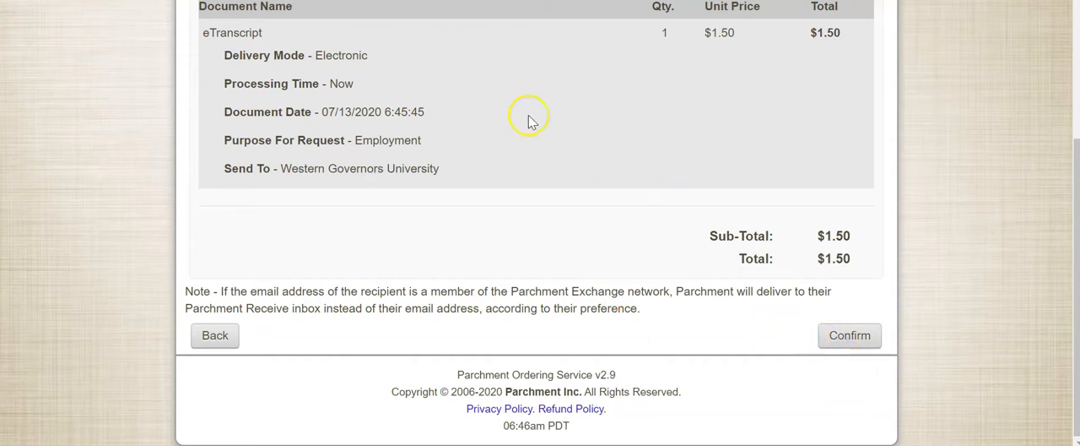
{"action": "scroll", "scroll_direction": "up", "scroll_amount": 3}
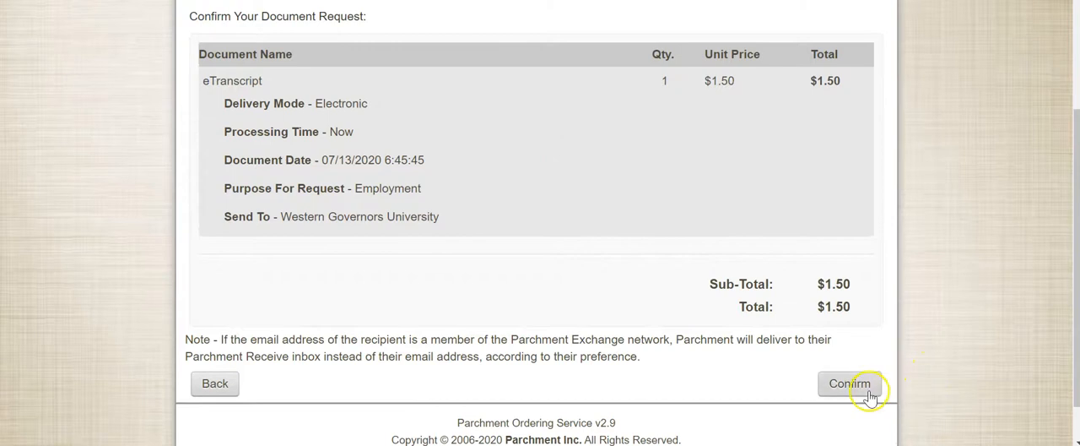
{"action": "scroll", "scroll_direction": "up", "scroll_amount": 3}
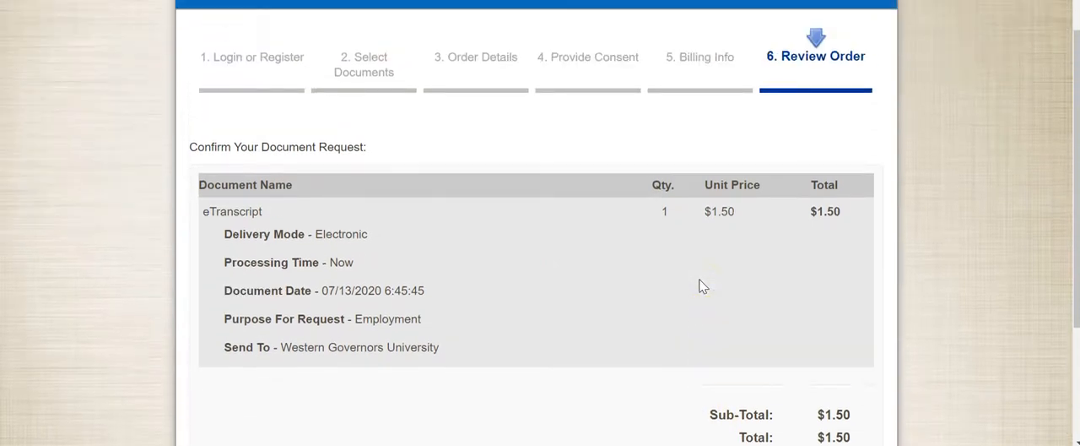
{"action": "scroll", "scroll_direction": "up", "scroll_amount": 3}
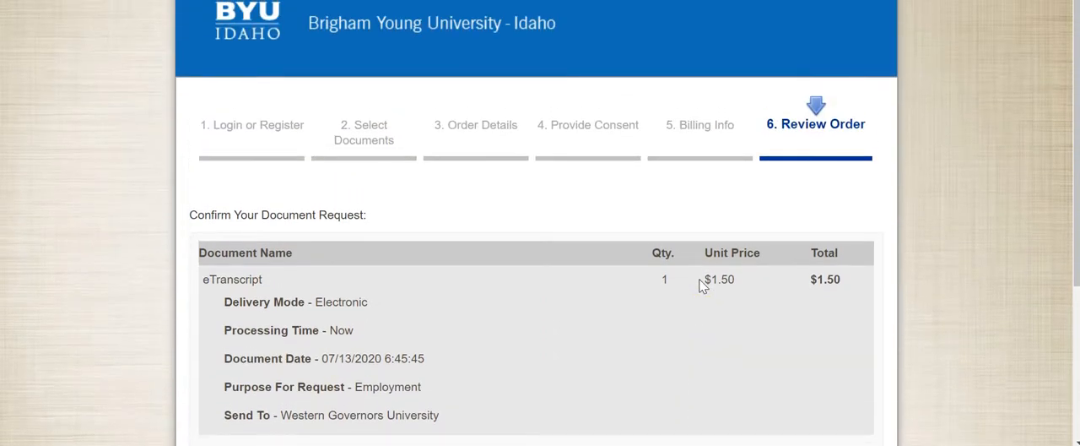